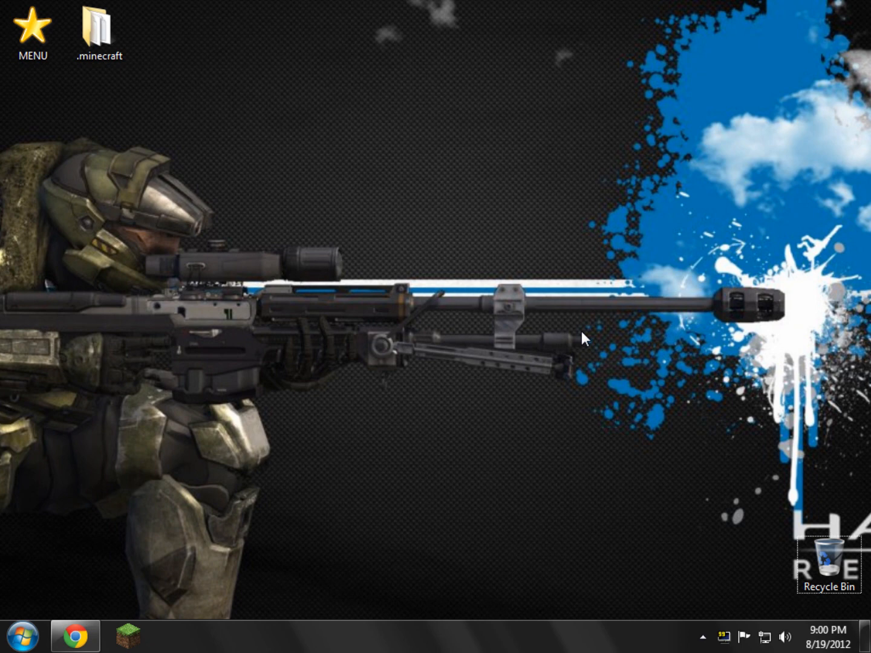
{"action": "mouse_move", "coordinate": [239, 384]}
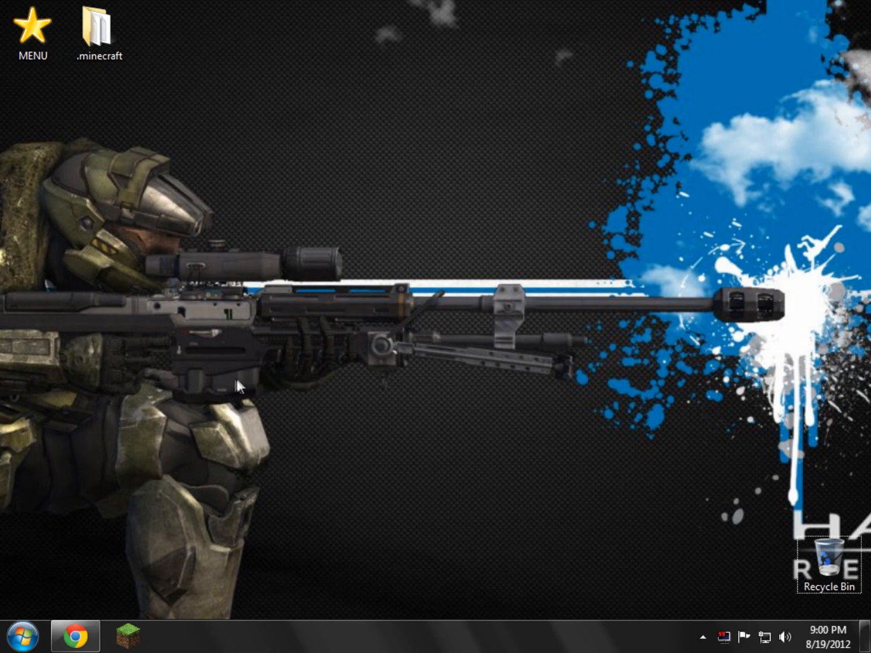
{"action": "mouse_move", "coordinate": [93, 562]}
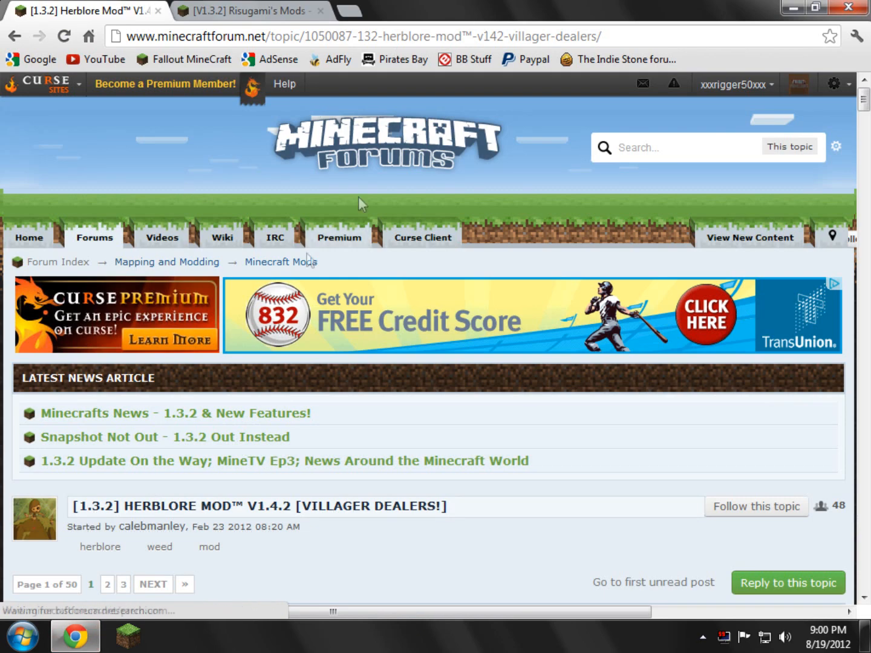
- Scroll the Herblore thread down to its download links and open the 1.3.2 link
{"action": "left_click", "coordinate": [42, 83]}
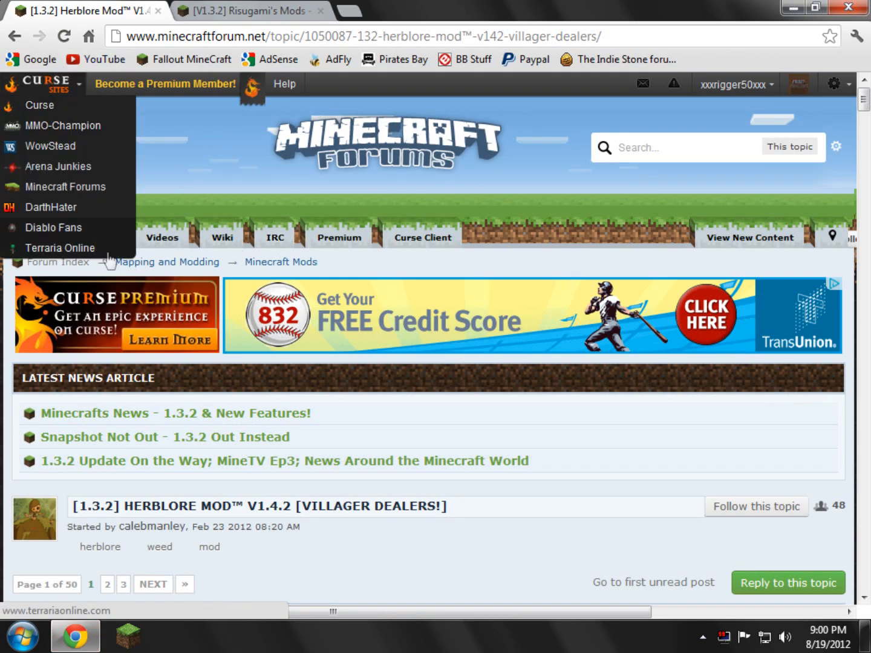
{"action": "scroll", "scroll_direction": "down", "scroll_amount": 3}
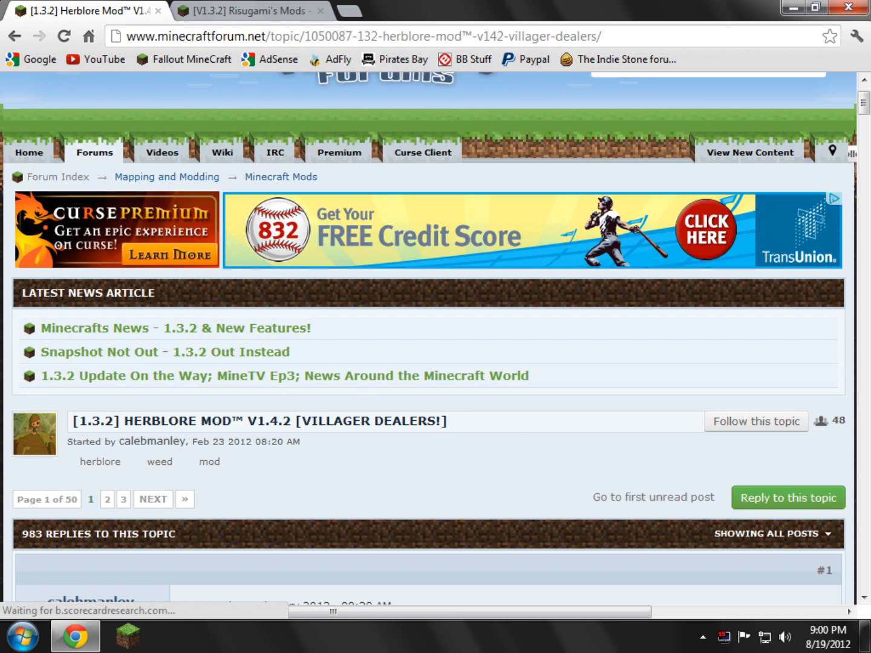
{"action": "scroll", "scroll_direction": "down", "scroll_amount": 3}
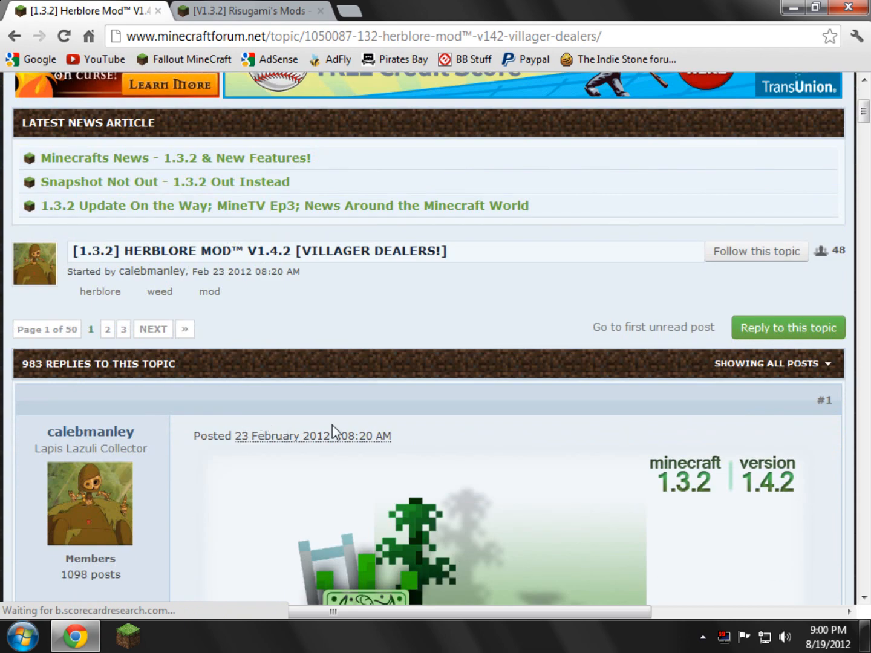
{"action": "scroll", "scroll_direction": "down", "scroll_amount": 3}
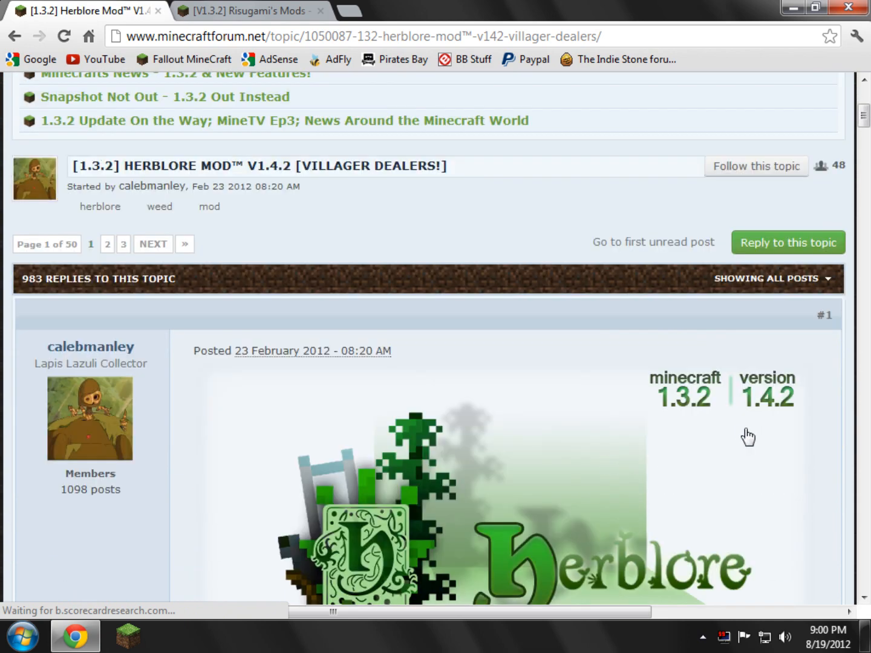
{"action": "mouse_move", "coordinate": [708, 420]}
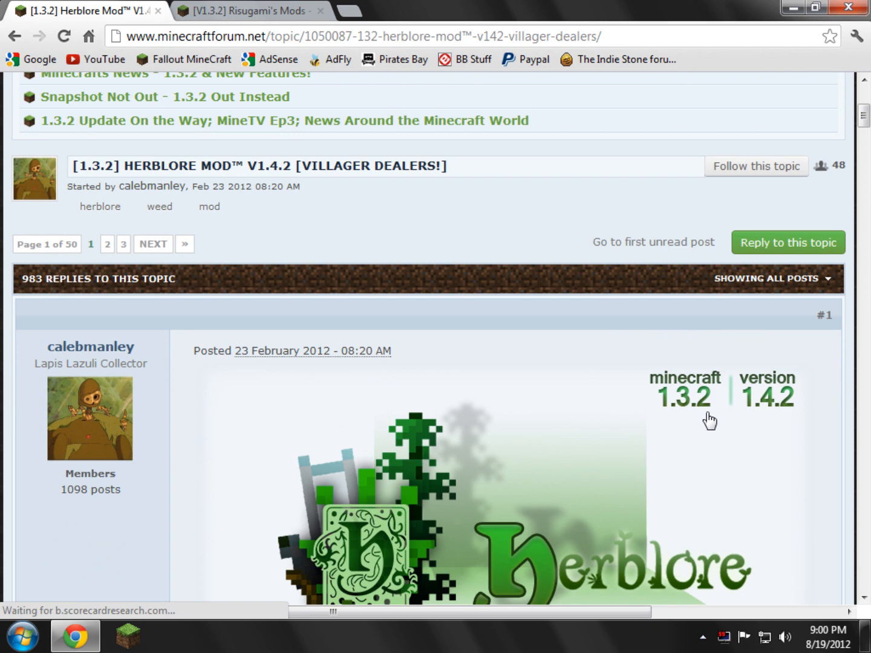
{"action": "scroll", "scroll_direction": "down", "scroll_amount": 3}
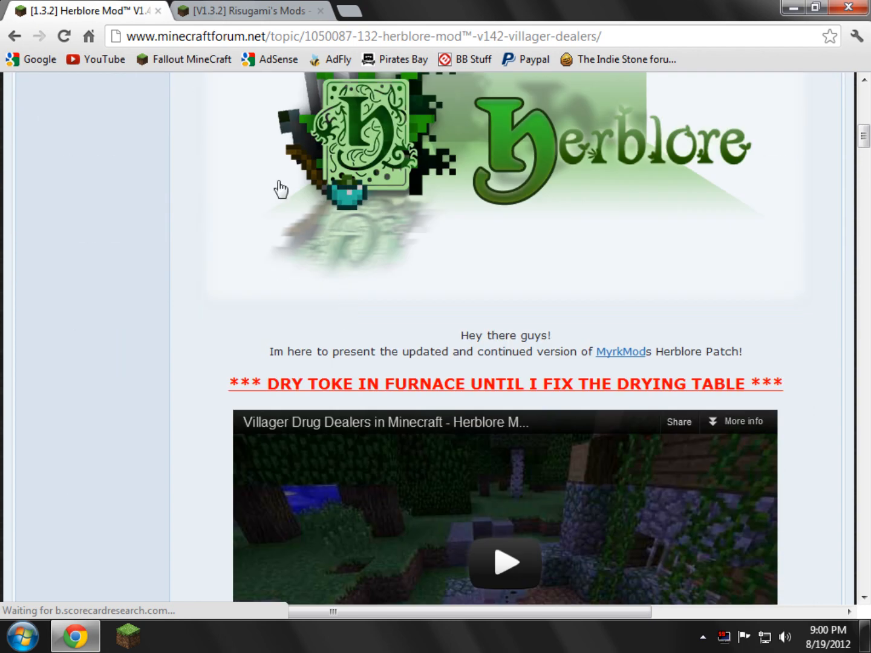
{"action": "scroll", "scroll_direction": "down", "scroll_amount": 3}
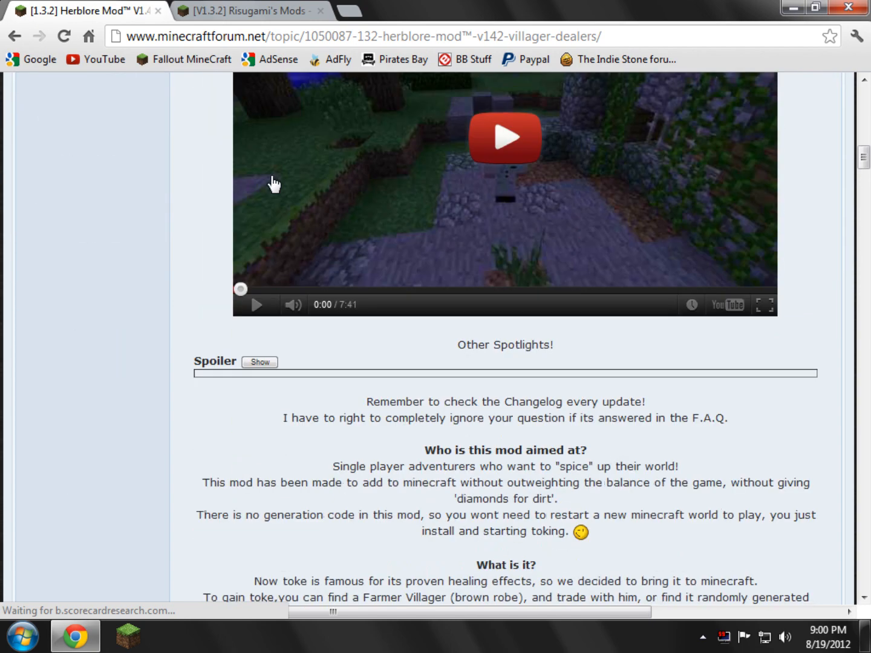
{"action": "scroll", "scroll_direction": "down", "scroll_amount": 3}
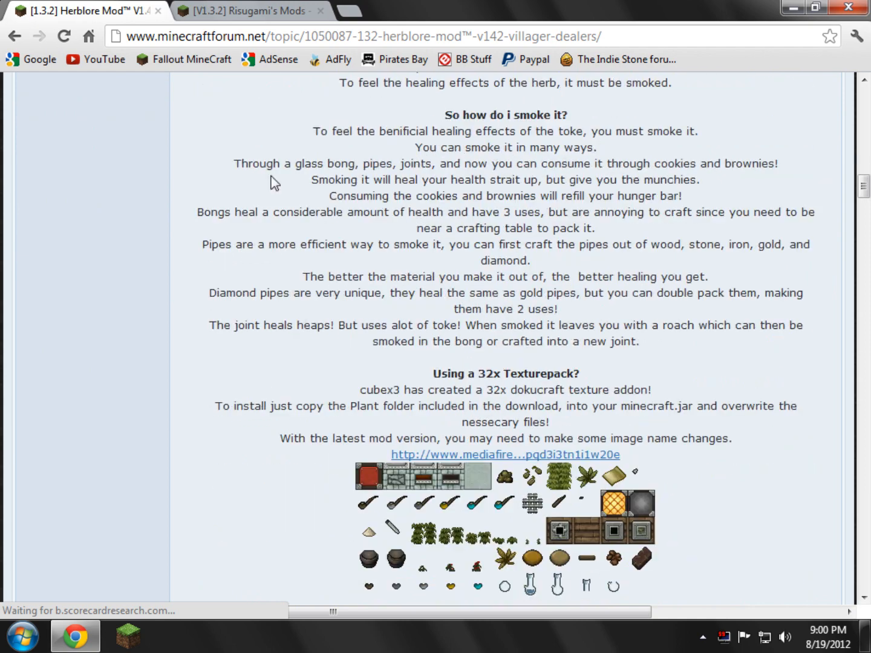
{"action": "scroll", "scroll_direction": "down", "scroll_amount": 3}
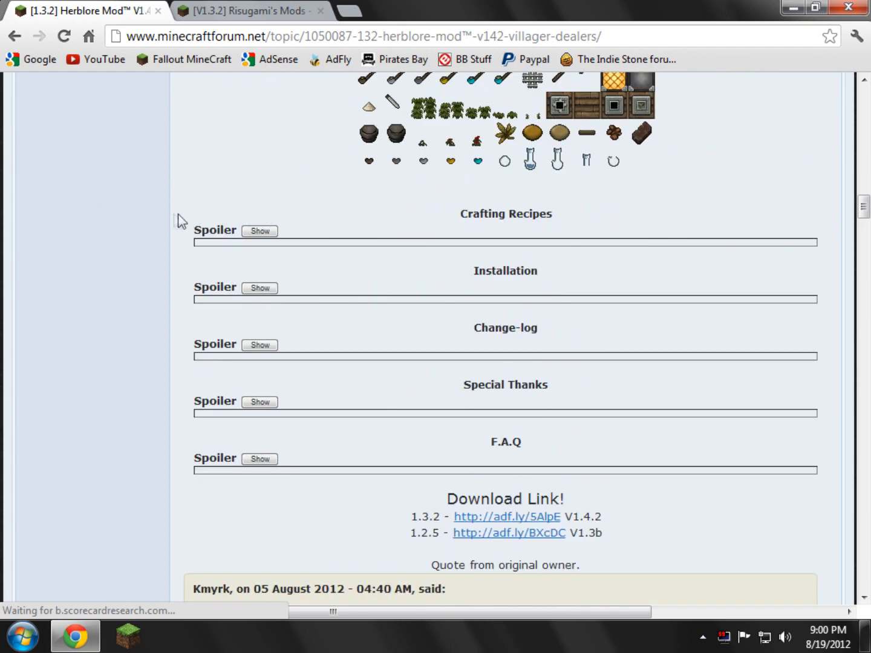
{"action": "scroll", "scroll_direction": "down", "scroll_amount": 3}
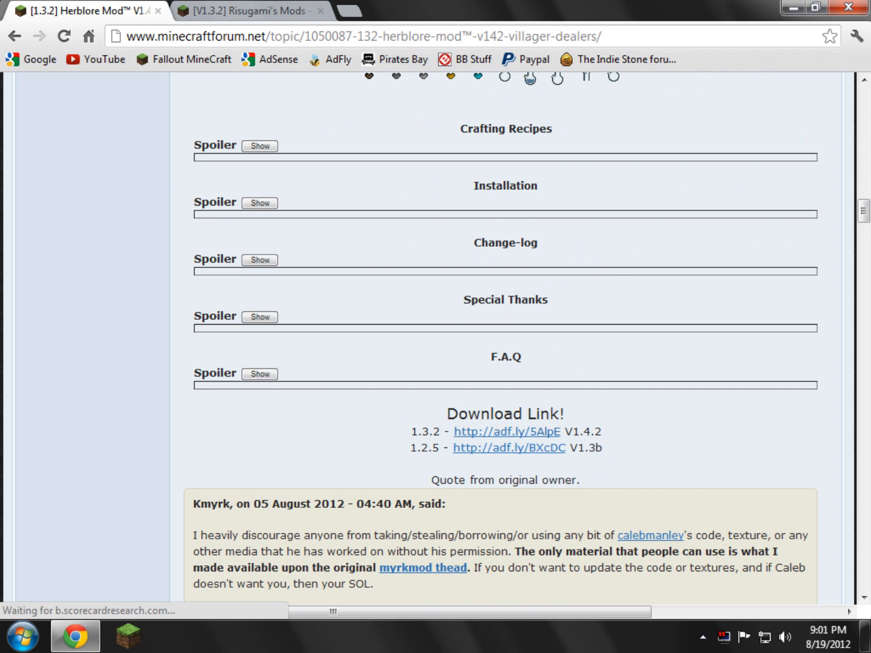
{"action": "left_click", "coordinate": [506, 431]}
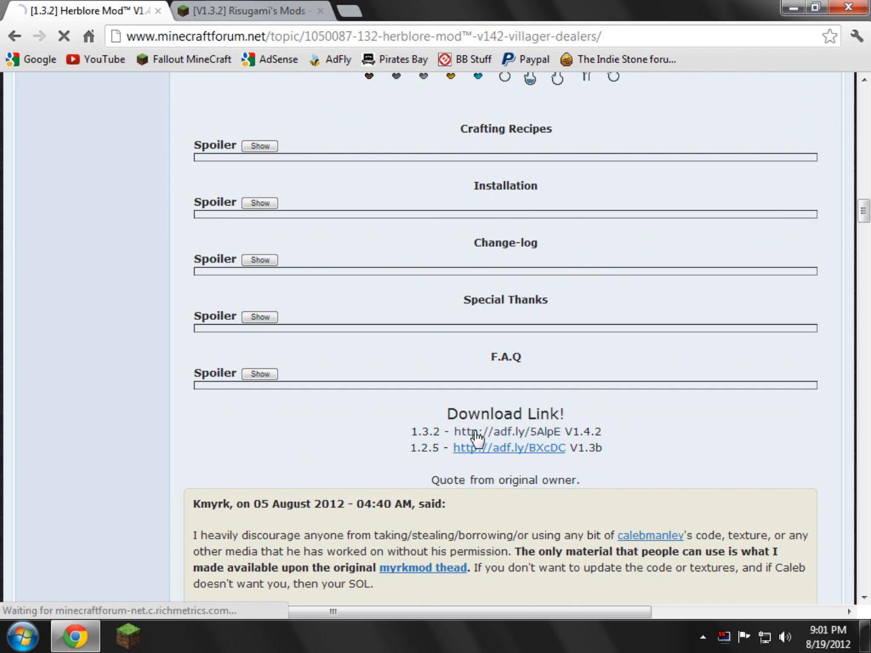
- Skip the adf.ly ad to download Herblore v1.4.2.zip, then close the ad tab
{"action": "left_click", "coordinate": [486, 432]}
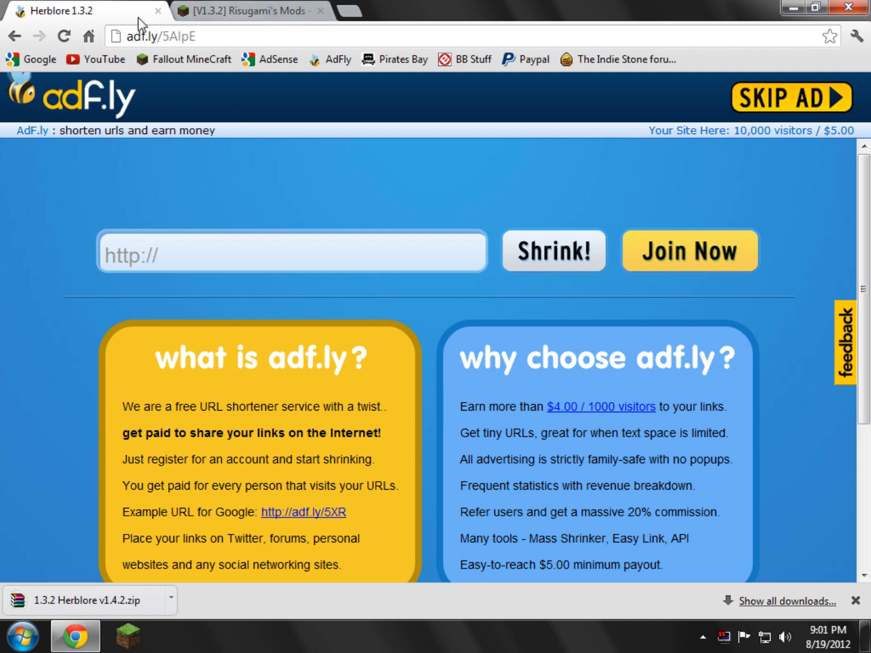
{"action": "left_click", "coordinate": [242, 11]}
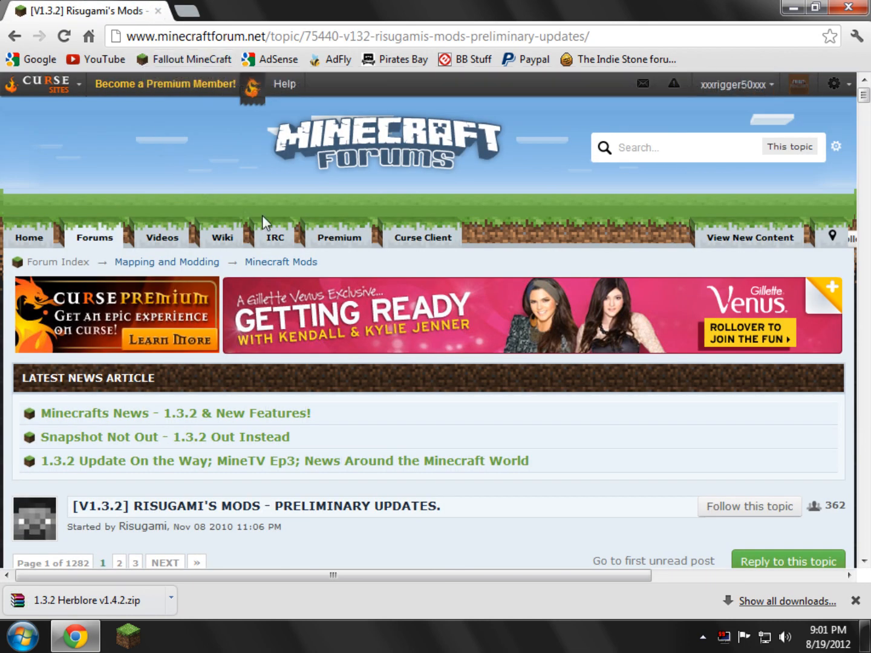
{"action": "mouse_move", "coordinate": [422, 237]}
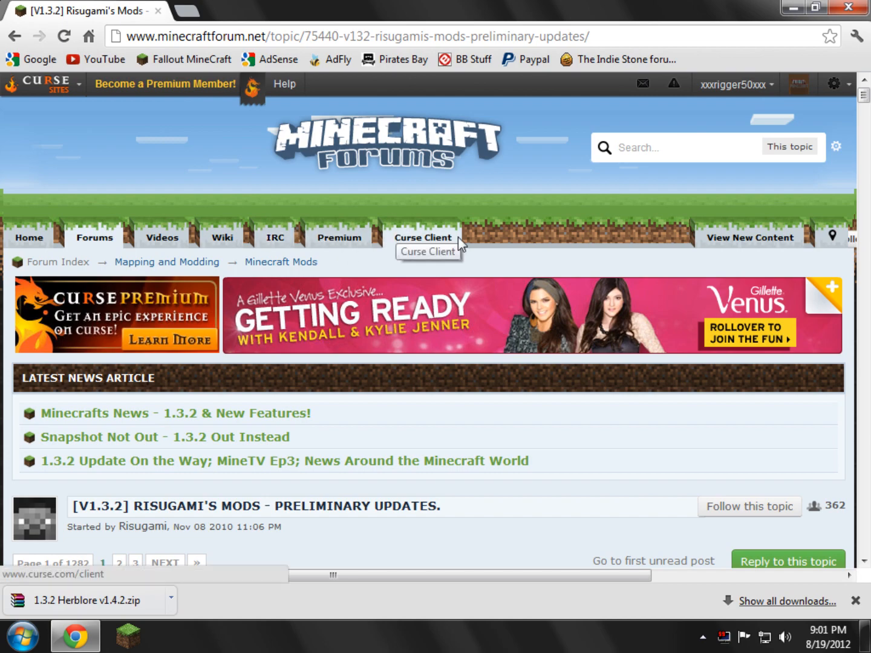
- Open the ModLoader 1.3.2 Adfly download from Risugami's Mods thread and close Chrome
{"action": "scroll", "scroll_direction": "down", "scroll_amount": 3}
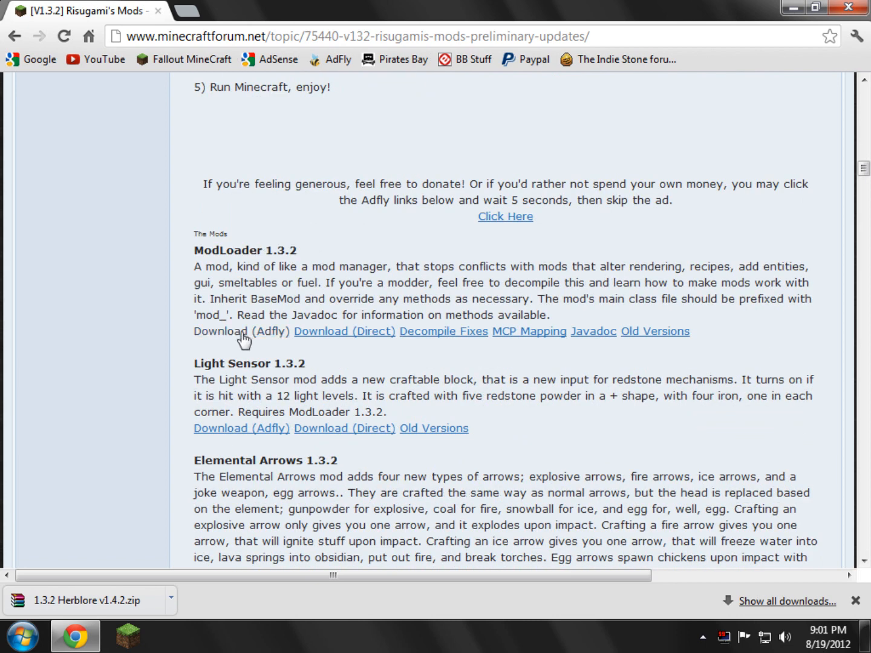
{"action": "left_click", "coordinate": [241, 330]}
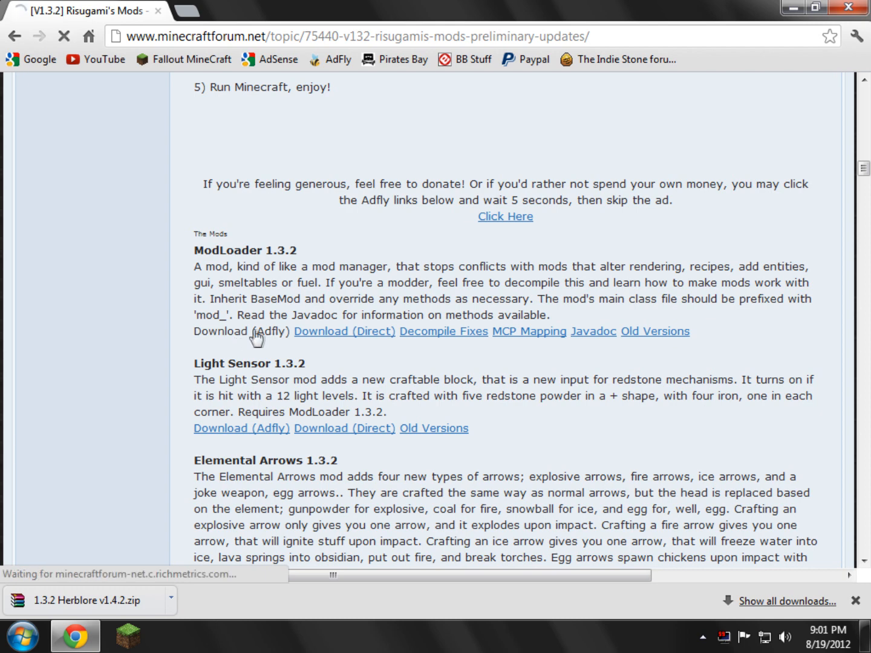
{"action": "left_click", "coordinate": [220, 330]}
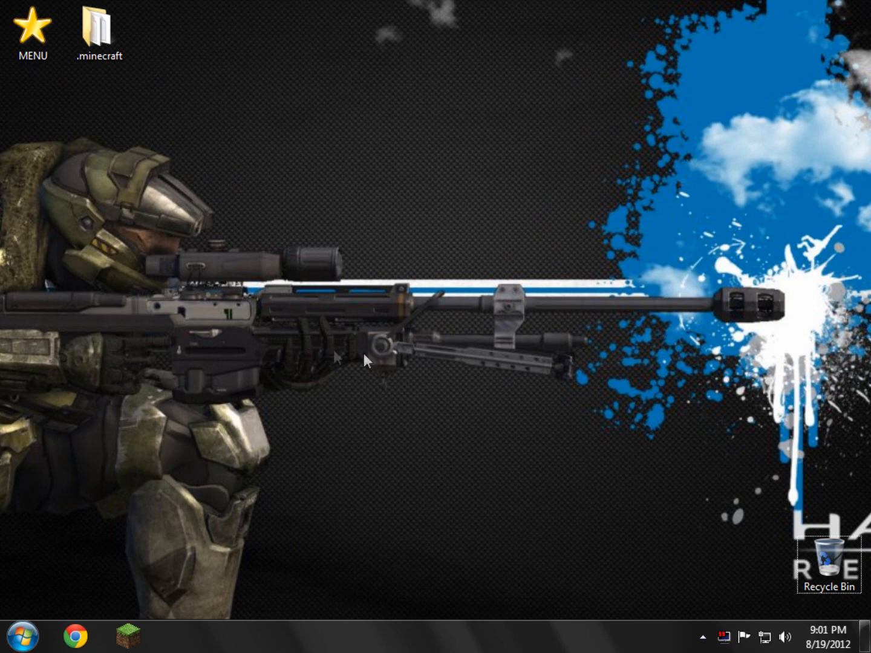
- Browse %appdata to .minecraft\bin and bring up minecraft.jar's context menu
{"action": "left_click", "coordinate": [22, 635]}
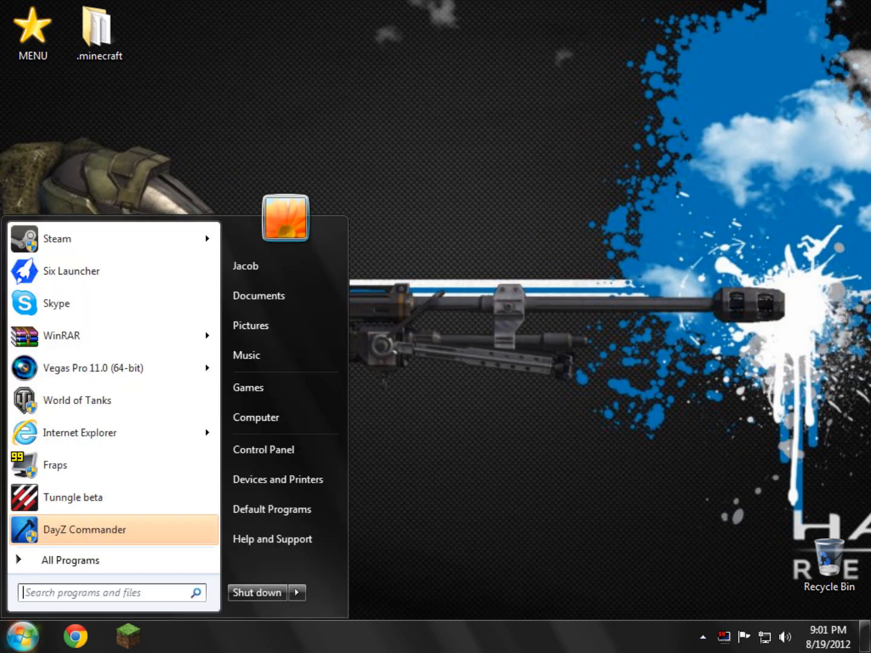
{"action": "type", "text": "%appdata"}
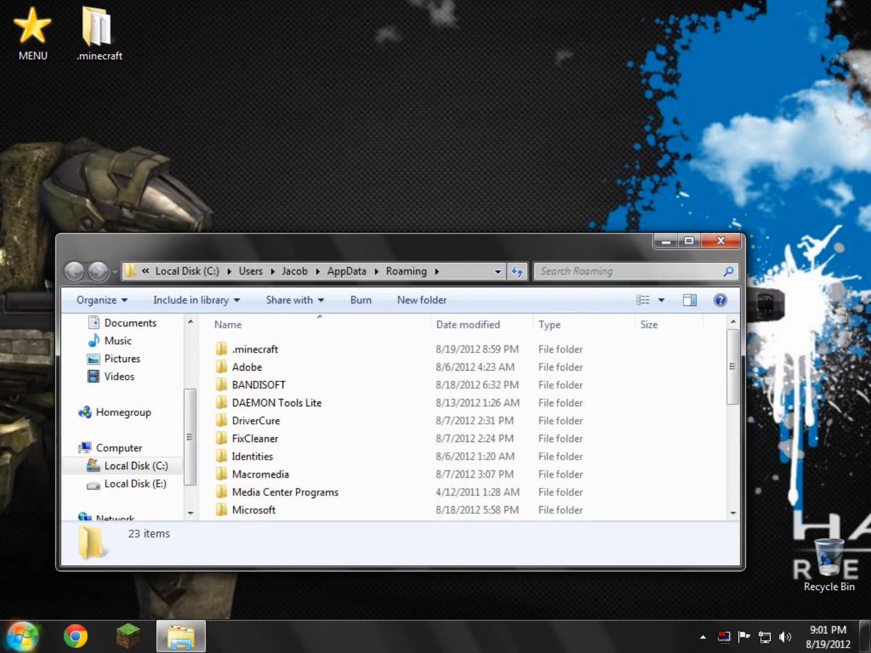
{"action": "double_click", "coordinate": [254, 349]}
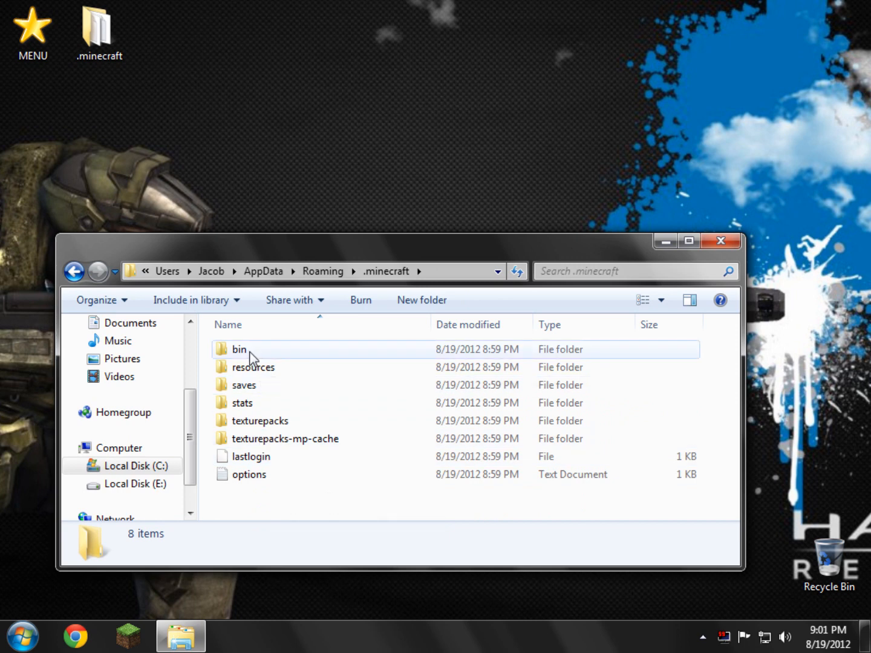
{"action": "double_click", "coordinate": [239, 349]}
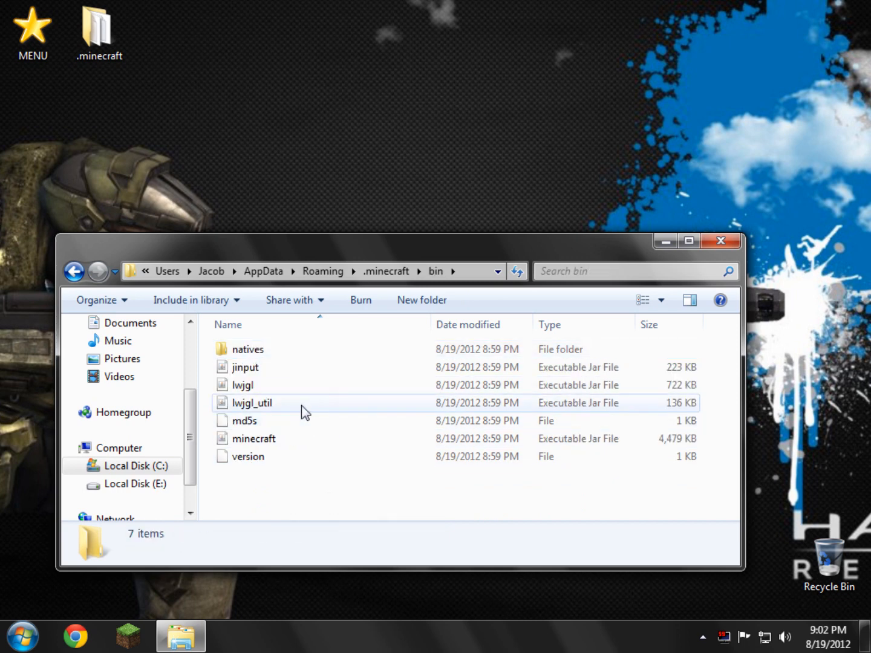
{"action": "left_click", "coordinate": [254, 438]}
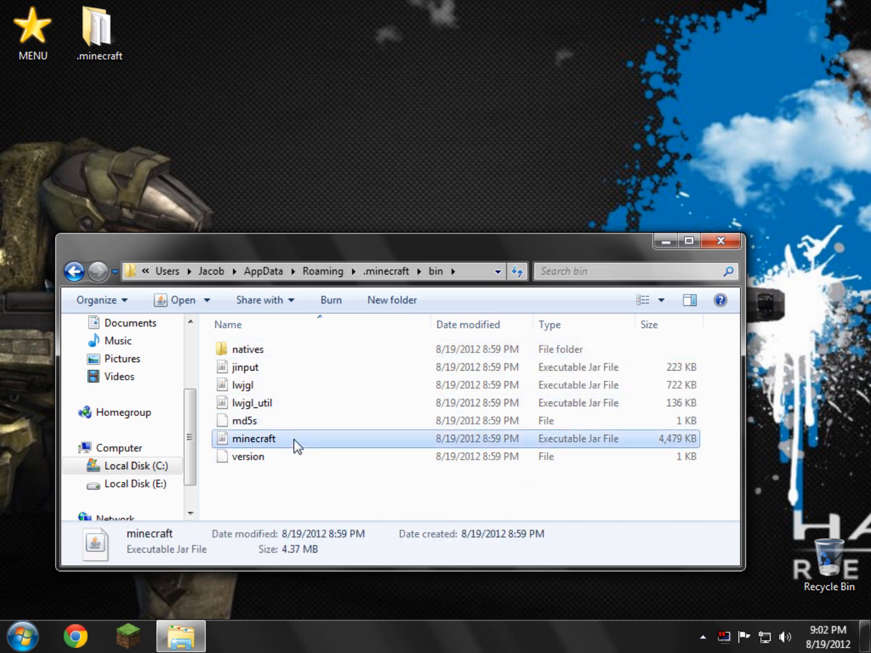
{"action": "right_click", "coordinate": [254, 439]}
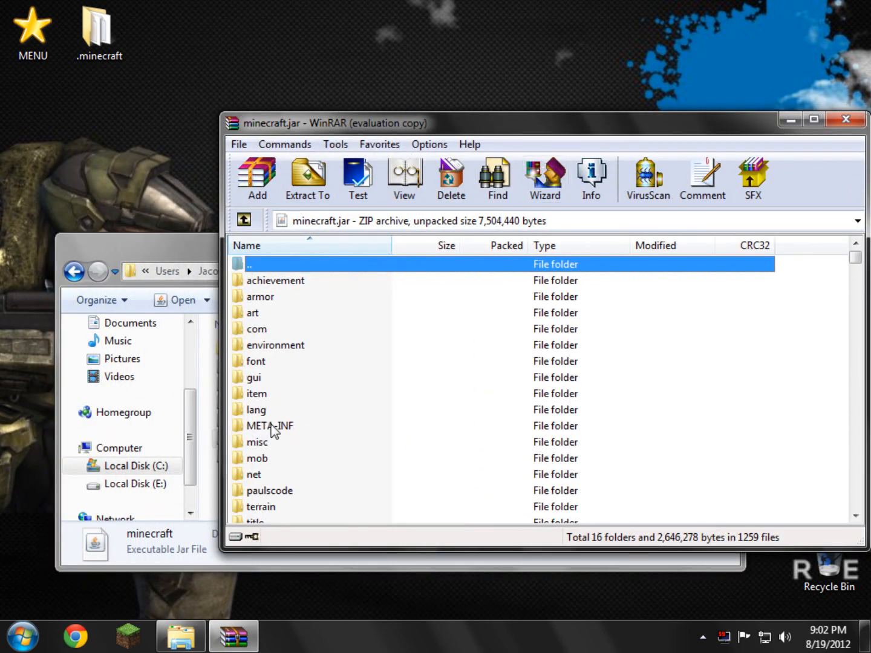
- Delete the META-INF folder from minecraft.jar and confirm the removal
{"action": "left_click", "coordinate": [269, 425]}
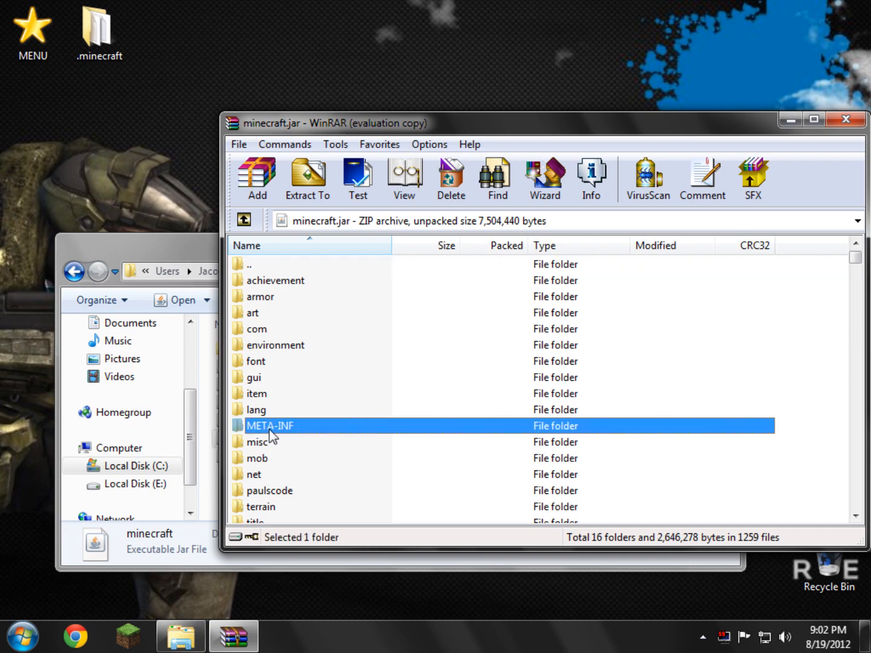
{"action": "left_click", "coordinate": [450, 178]}
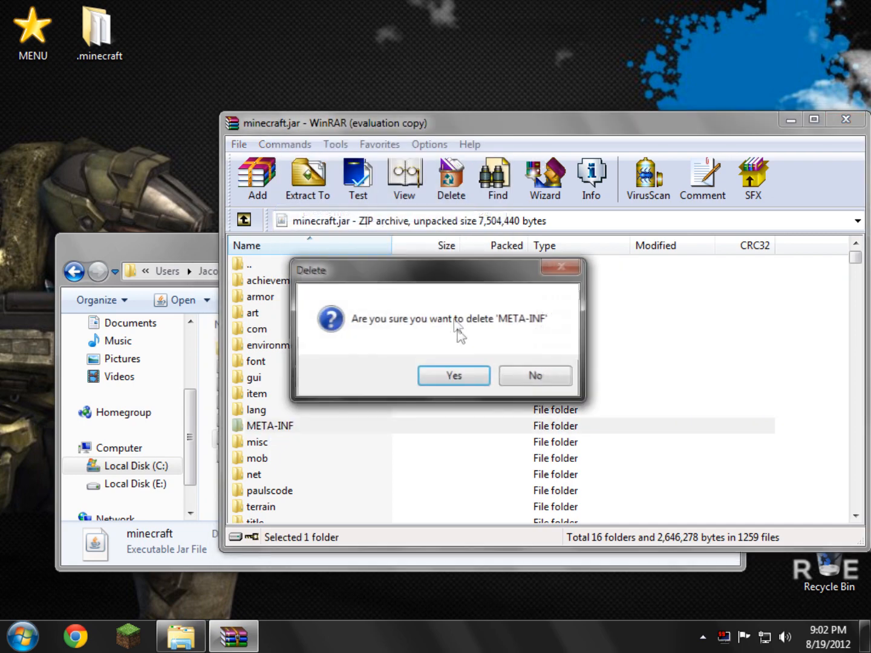
{"action": "left_click", "coordinate": [453, 376]}
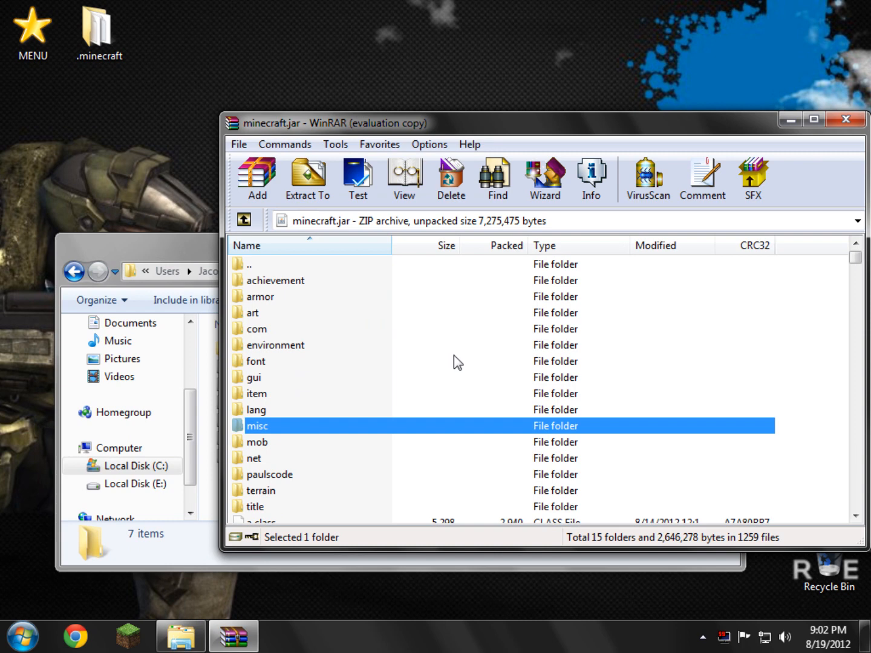
{"action": "mouse_move", "coordinate": [401, 292]}
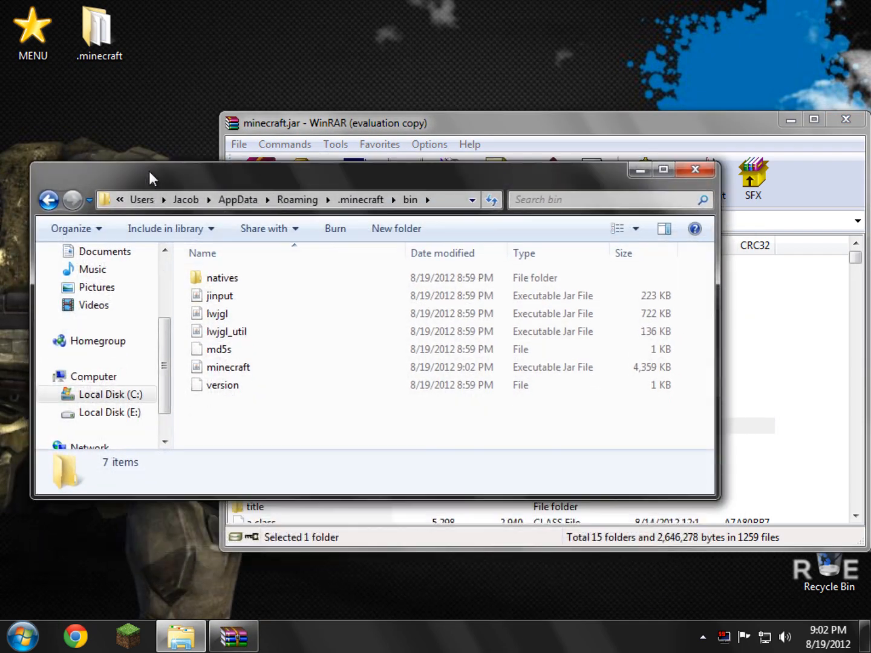
{"action": "mouse_move", "coordinate": [202, 118]}
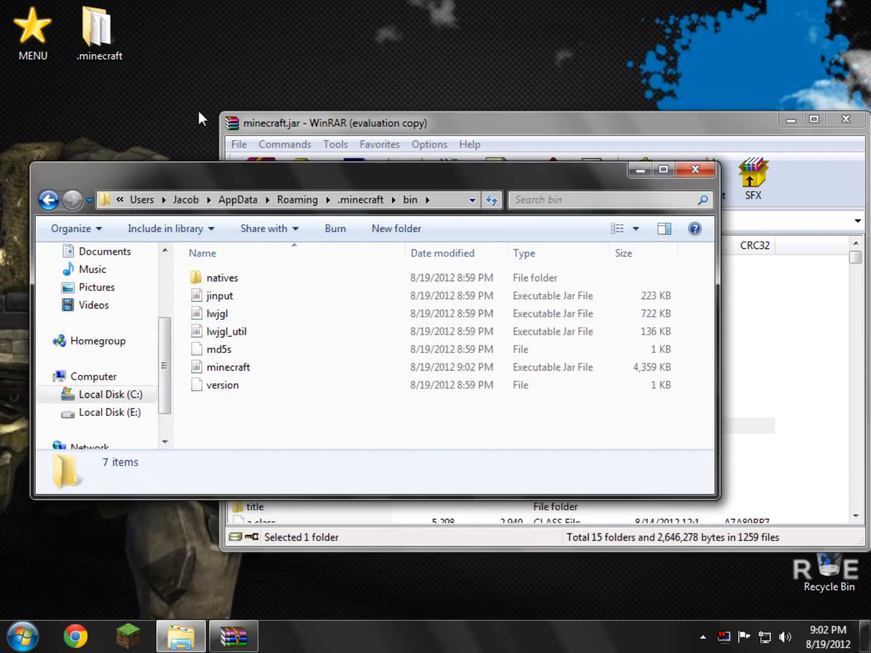
- Browse from Computer to the Downloads folder, then close that window
{"action": "left_click", "coordinate": [333, 123]}
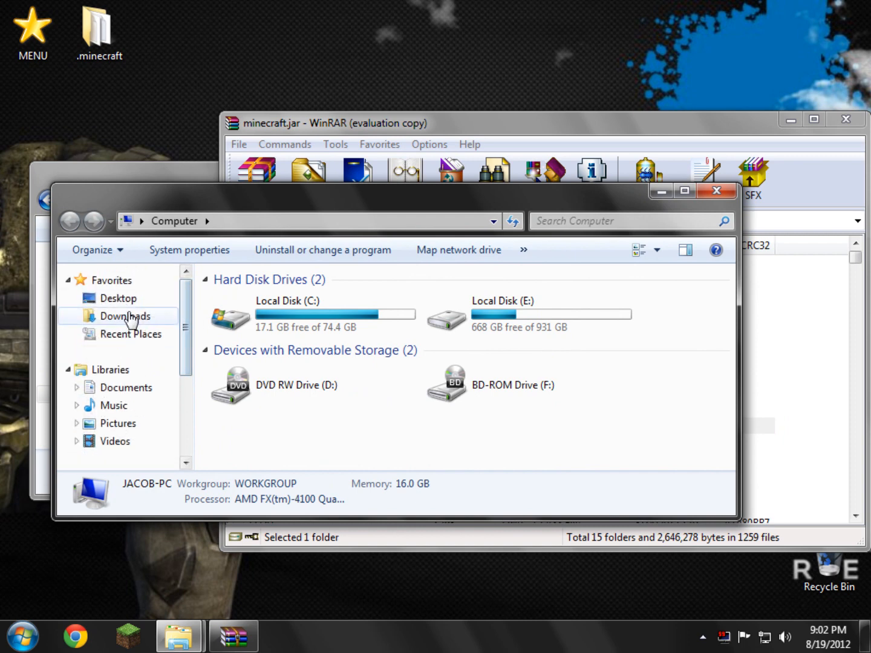
{"action": "left_click", "coordinate": [127, 316]}
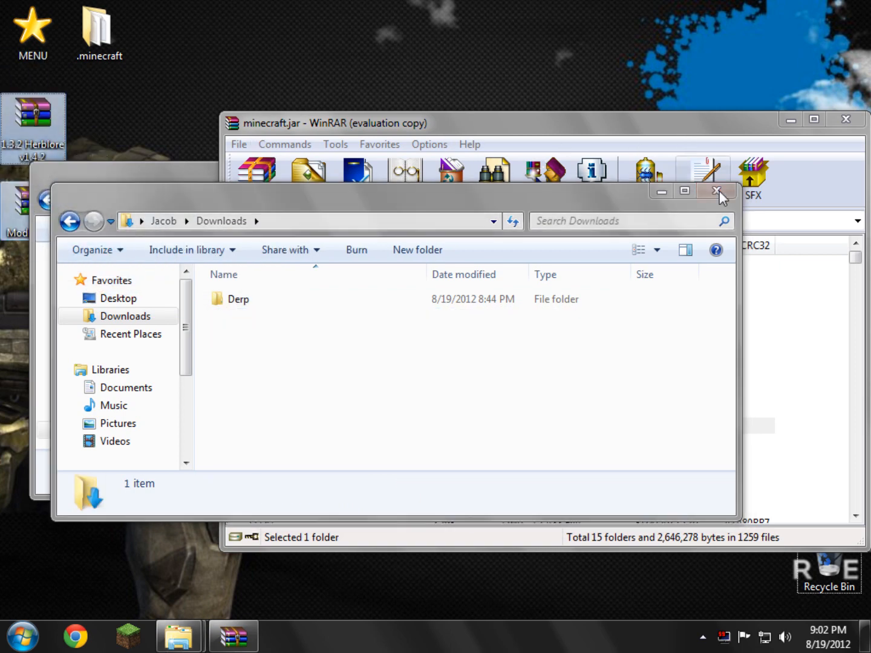
{"action": "left_click", "coordinate": [716, 190]}
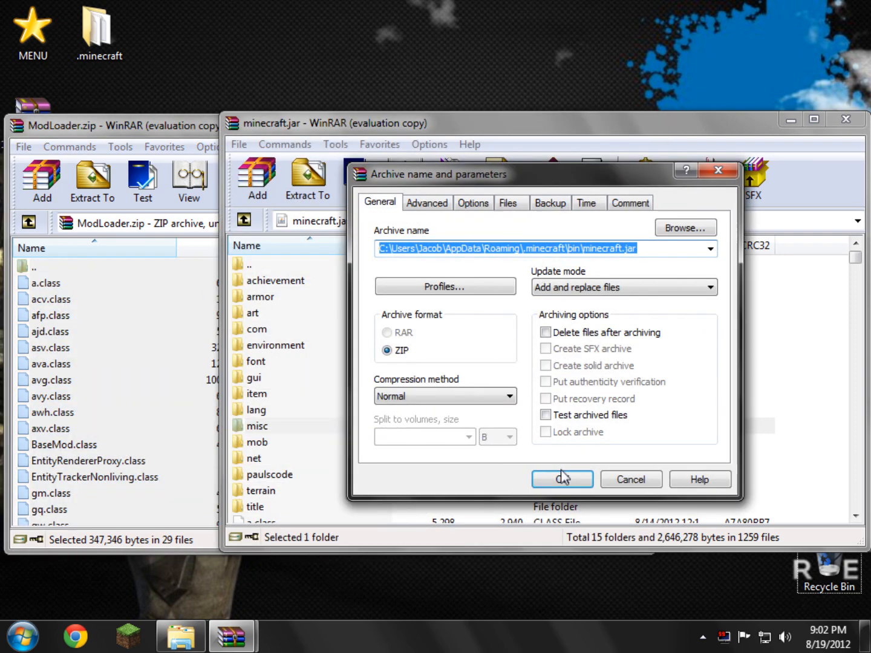
- Confirm adding the ModLoader files into minecraft.jar and close the updated archive
{"action": "left_click", "coordinate": [562, 479]}
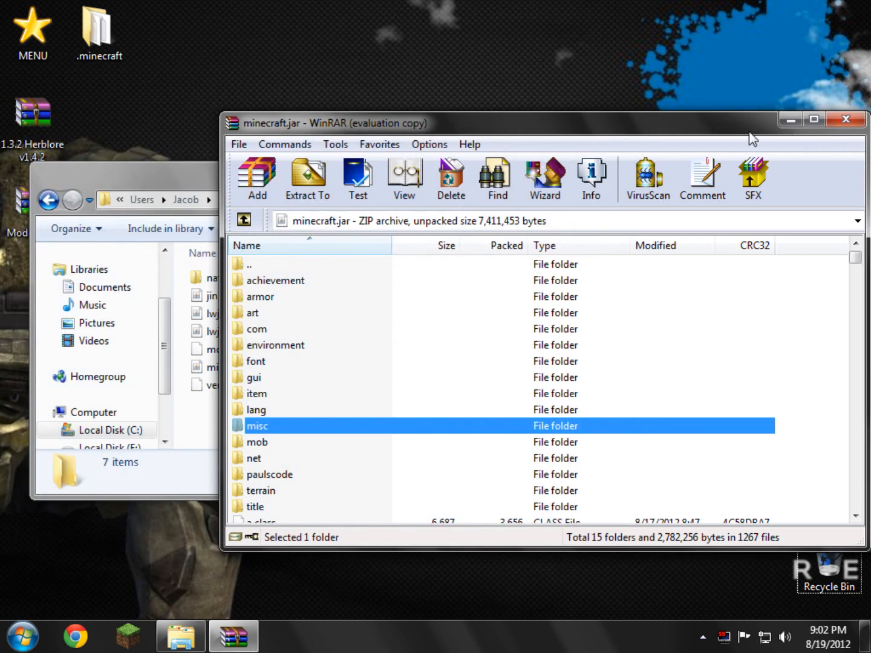
{"action": "left_click", "coordinate": [845, 119]}
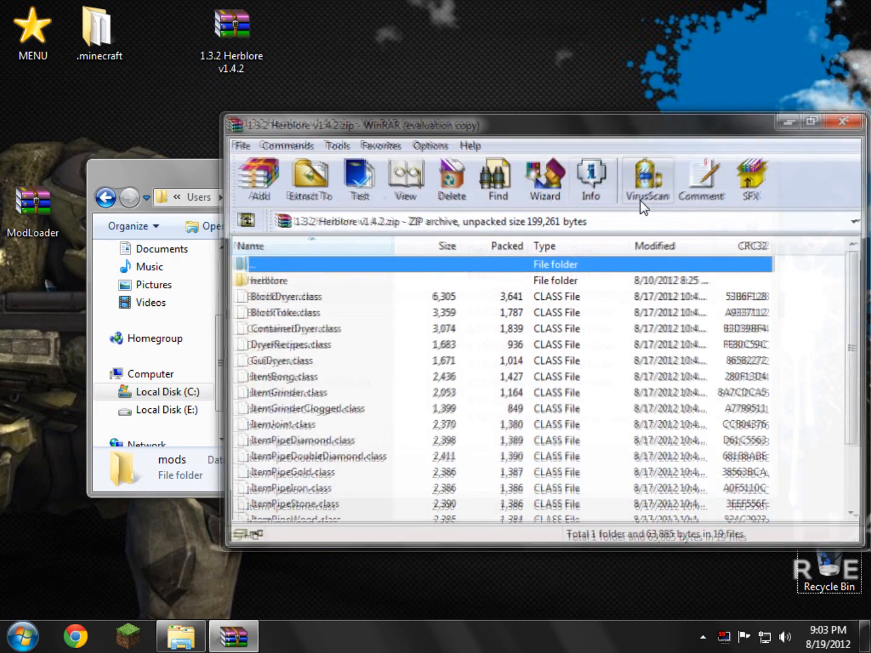
- Close the open Herblore v1.4.2 archive window
{"action": "left_click", "coordinate": [842, 121]}
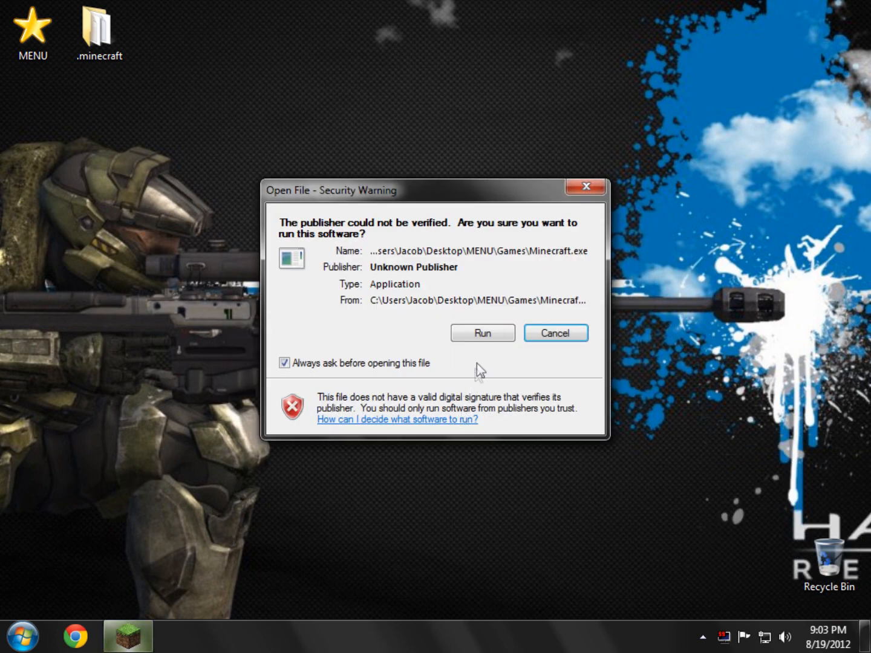
- Allow the Minecraft launcher to run and switch to it from the taskbar
{"action": "left_click", "coordinate": [482, 333]}
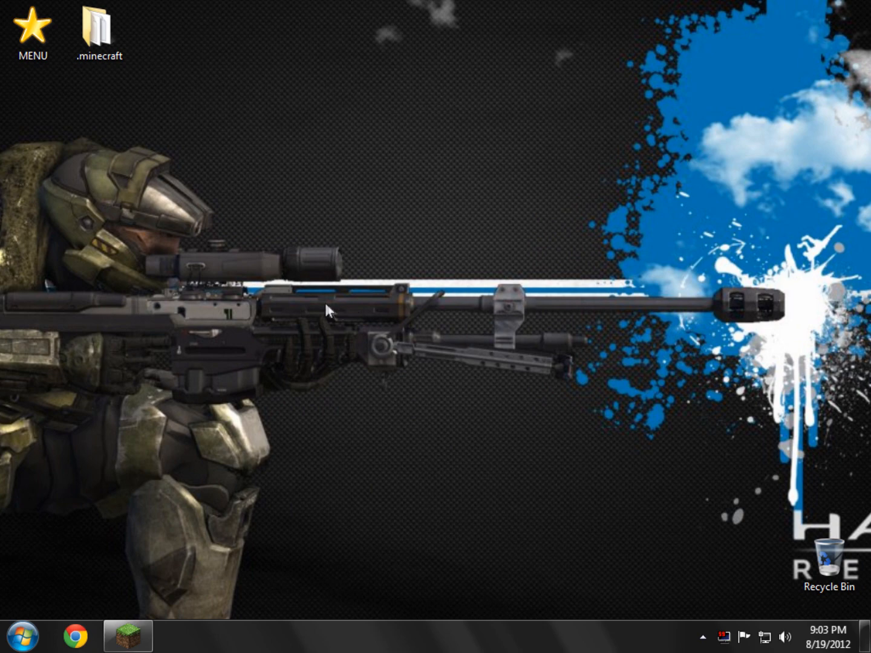
{"action": "left_click", "coordinate": [126, 635]}
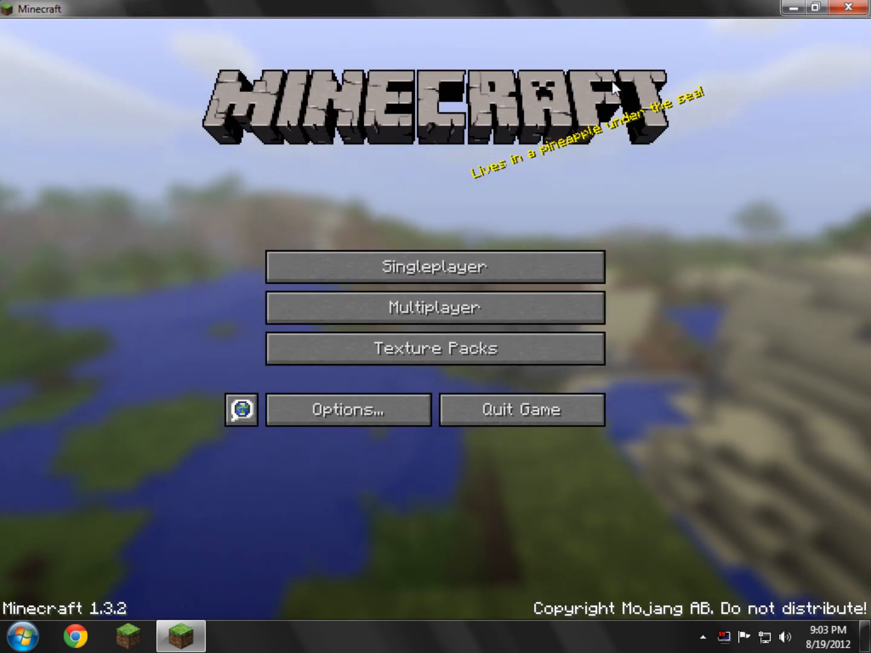
{"action": "mouse_move", "coordinate": [434, 266]}
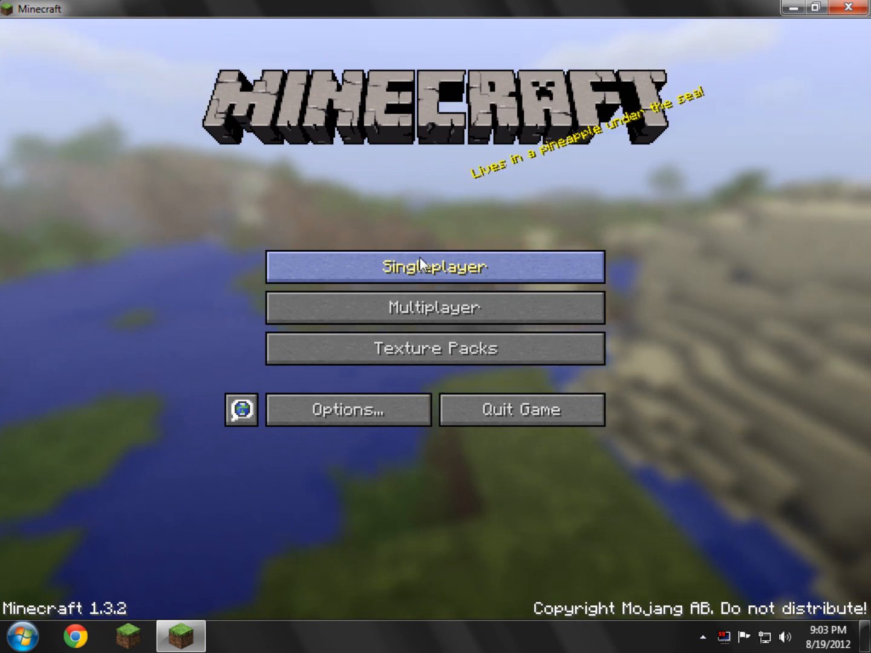
- Create a Creative-mode singleplayer world named New World and enter it
{"action": "left_click", "coordinate": [434, 266]}
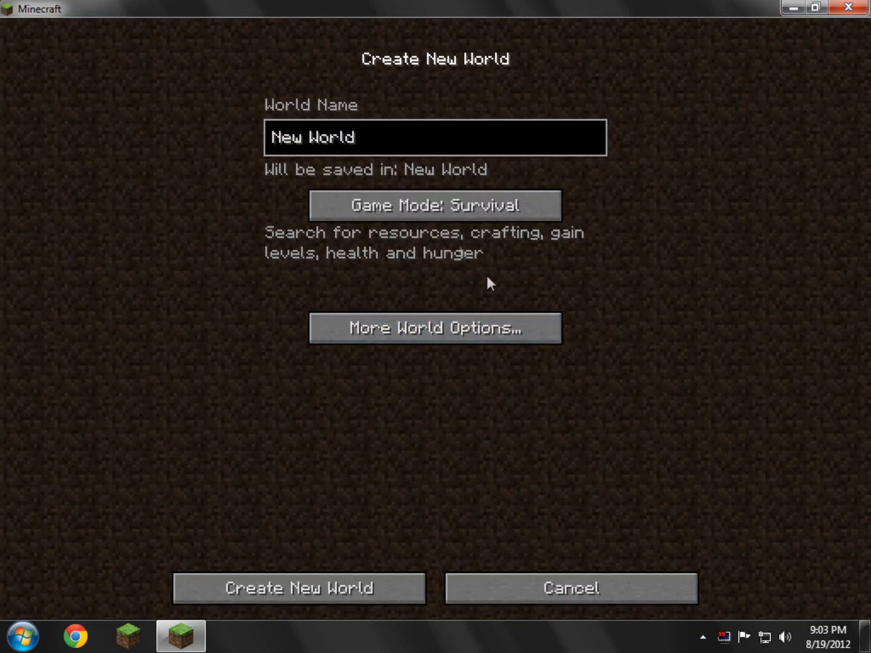
{"action": "left_click", "coordinate": [435, 205]}
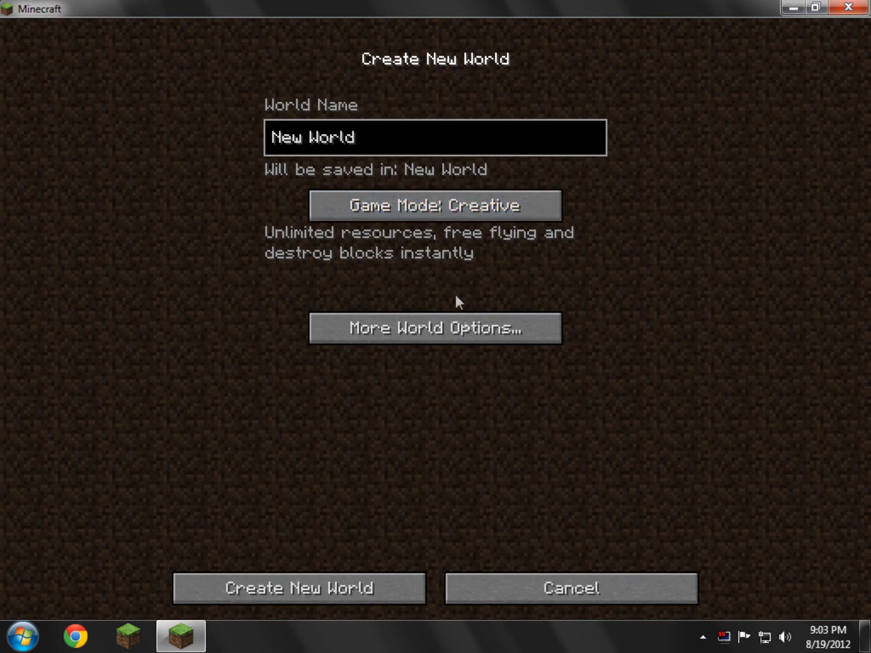
{"action": "left_click", "coordinate": [434, 328]}
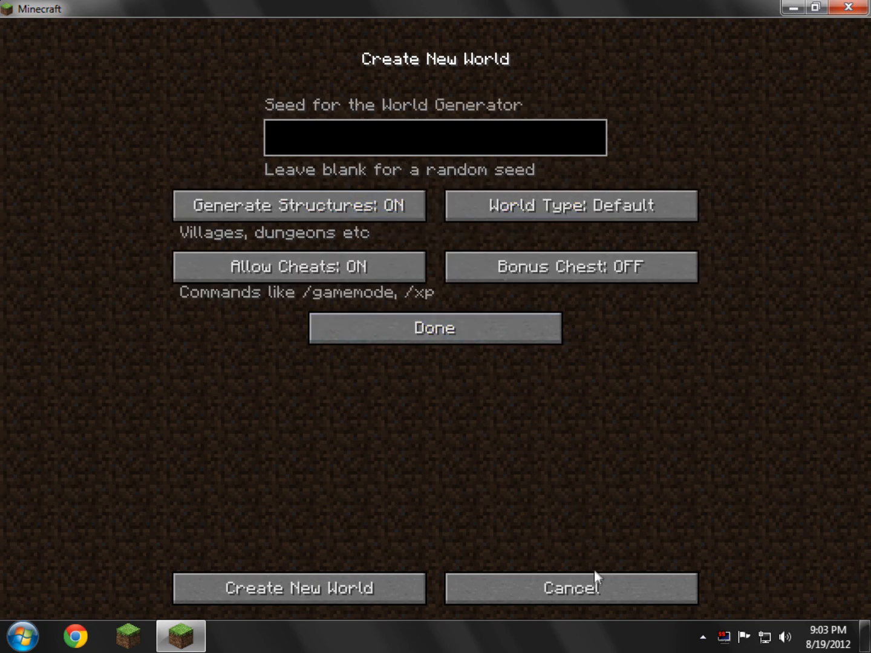
{"action": "mouse_move", "coordinate": [534, 578]}
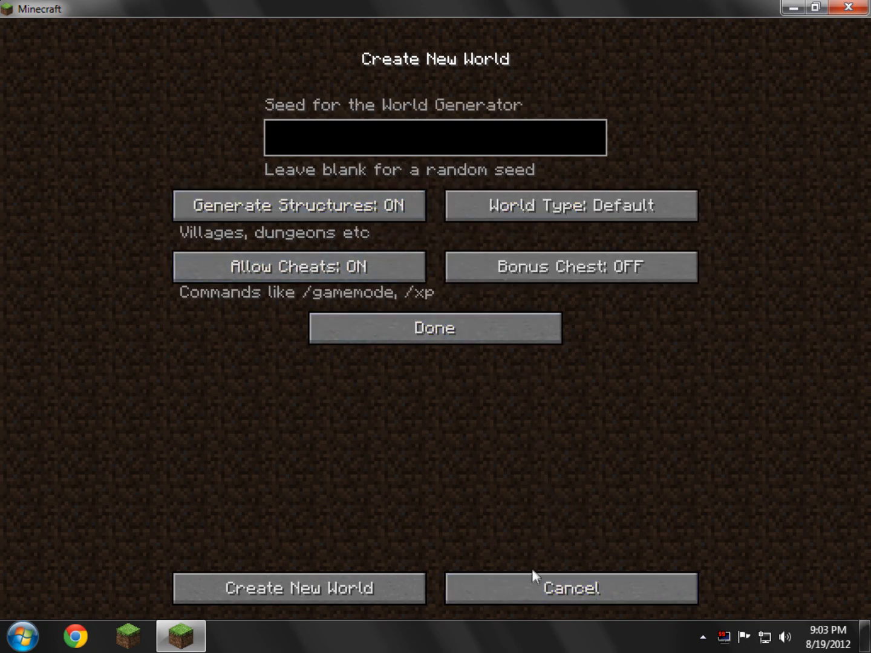
{"action": "left_click", "coordinate": [569, 587]}
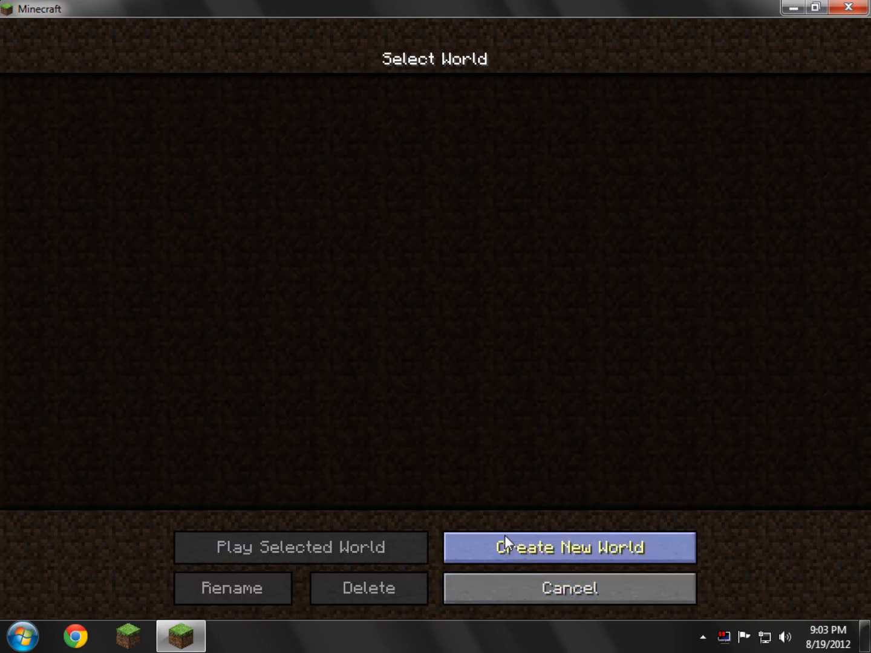
{"action": "left_click", "coordinate": [567, 547]}
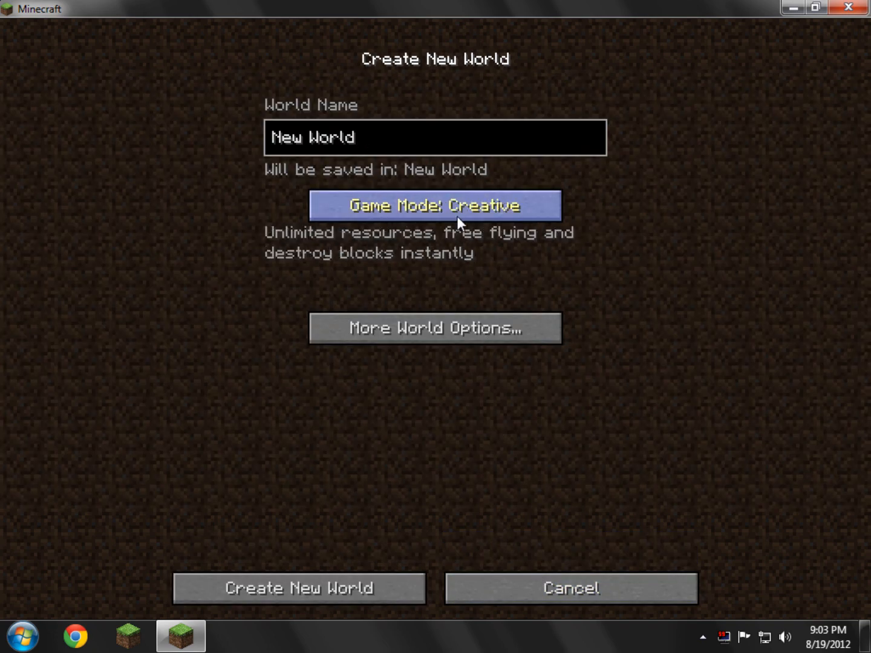
{"action": "mouse_move", "coordinate": [387, 424]}
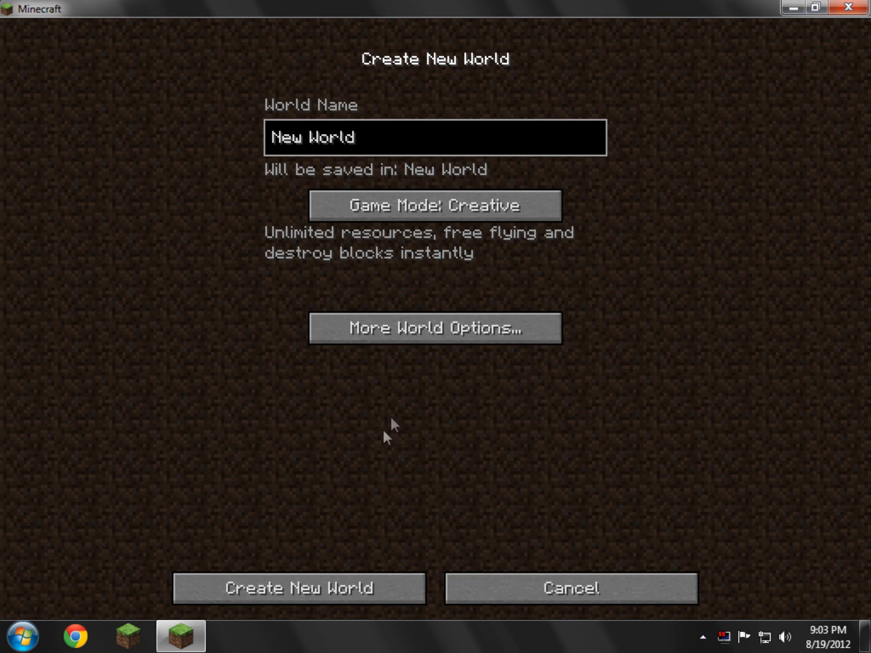
{"action": "left_click", "coordinate": [299, 588]}
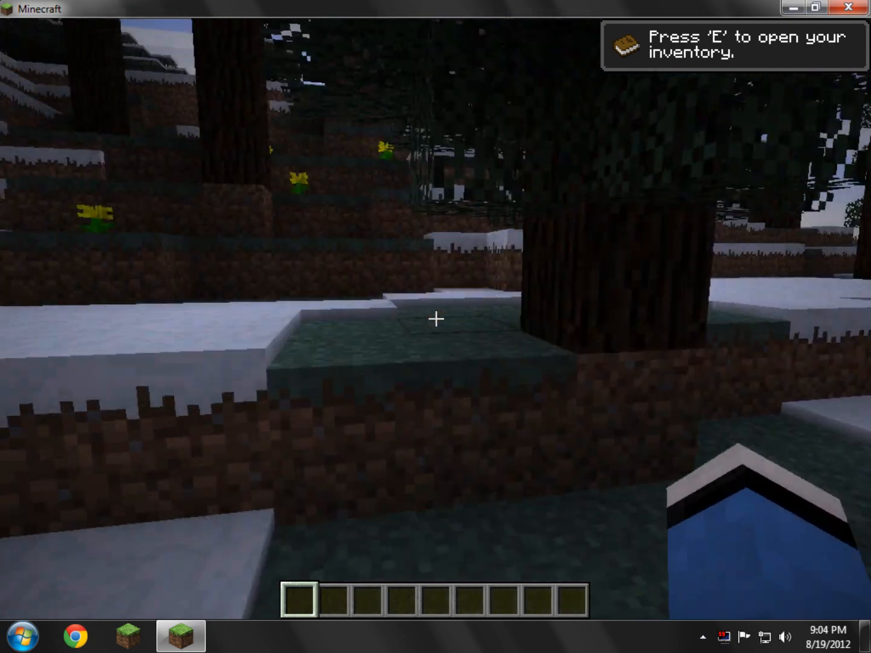
- Browse the creative inventory's Decoration Blocks, Transportation and Miscellaneous tabs
{"action": "key", "text": "e"}
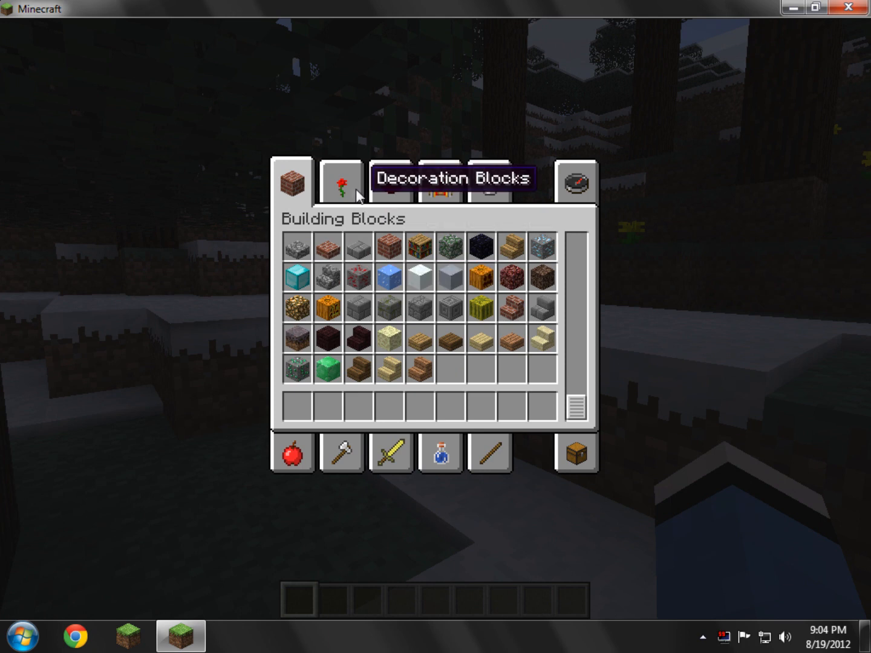
{"action": "left_click", "coordinate": [342, 182]}
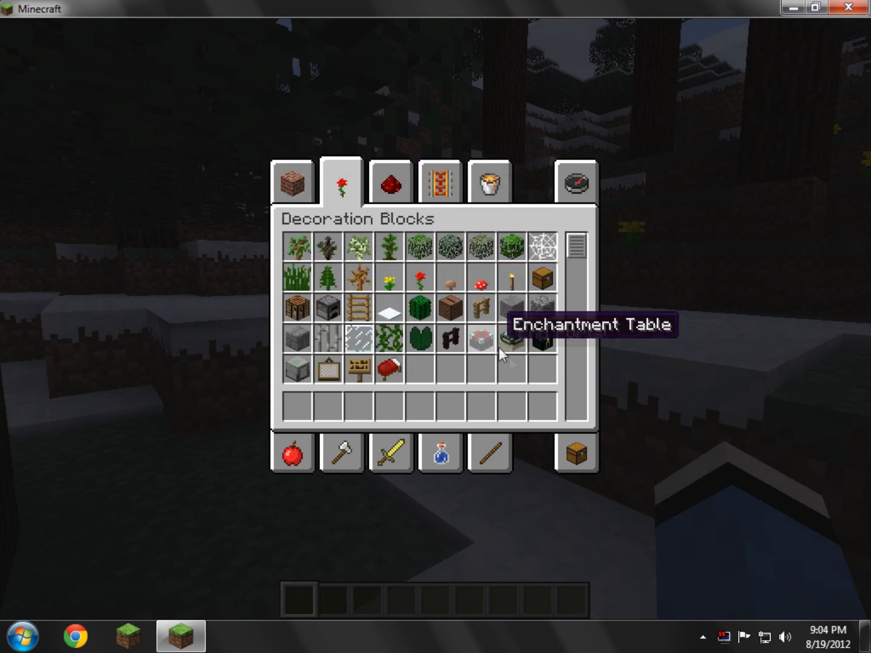
{"action": "mouse_move", "coordinate": [305, 378]}
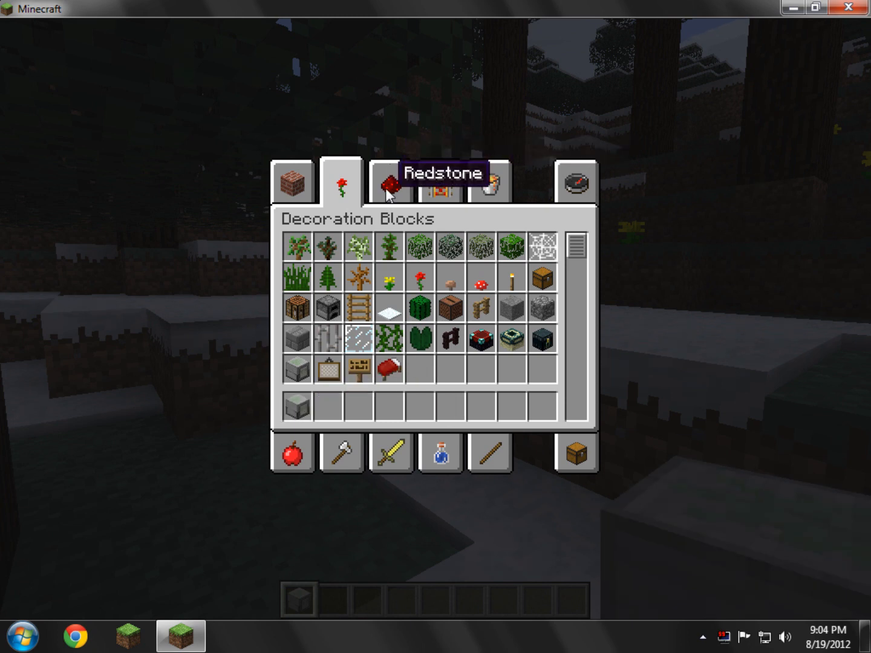
{"action": "left_click", "coordinate": [439, 183]}
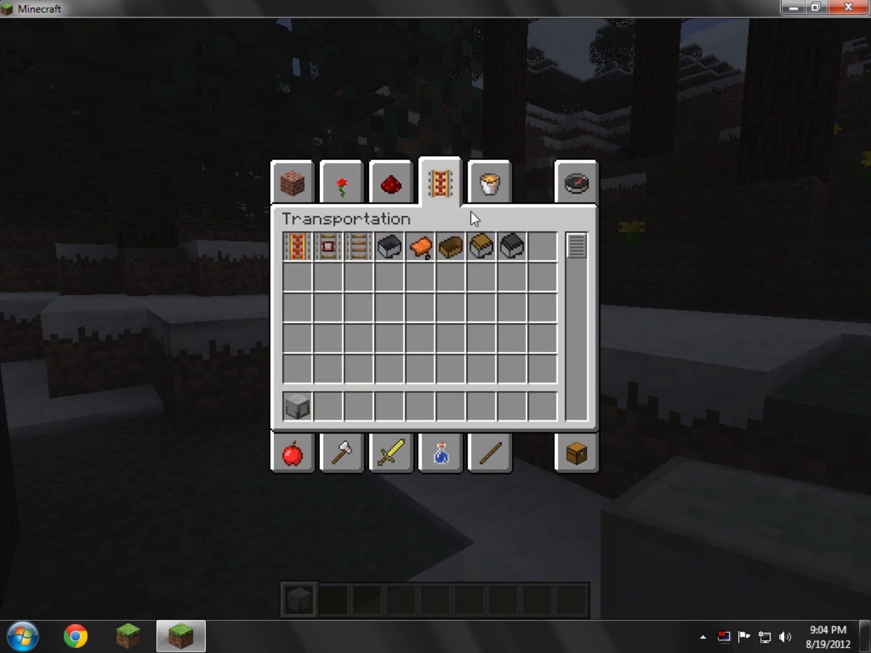
{"action": "left_click", "coordinate": [489, 182]}
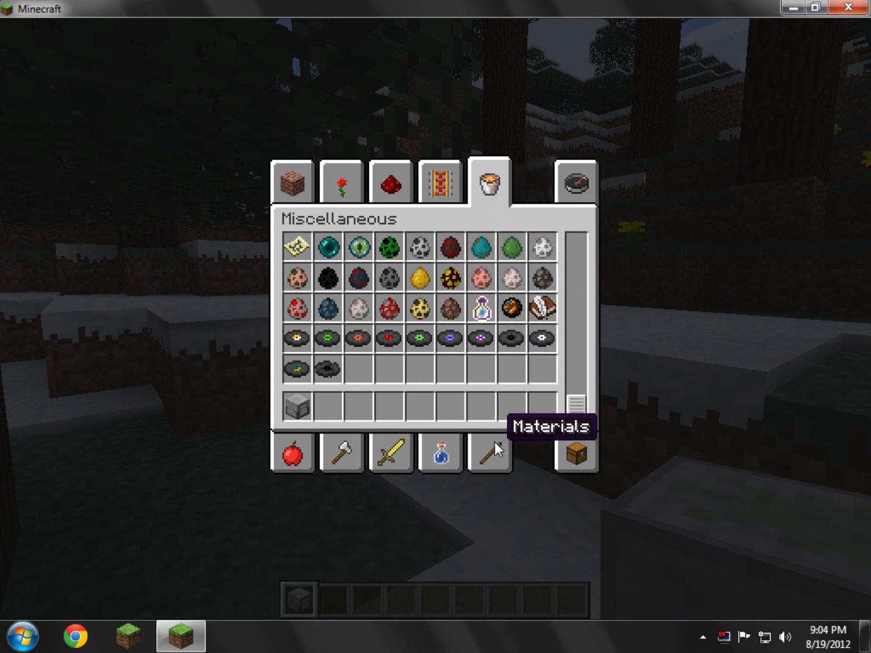